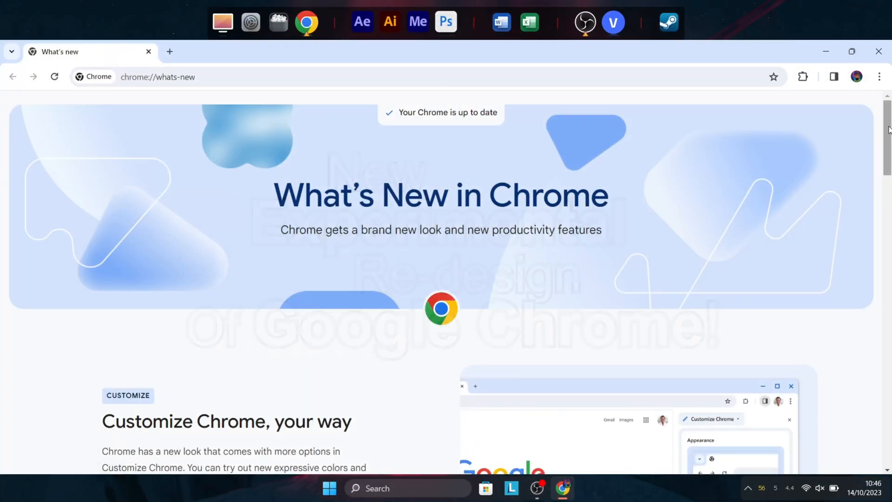
Scroll through the What's New page and move on to a fresh new tab
{"action": "scroll", "scroll_direction": "down", "scroll_amount": 3}
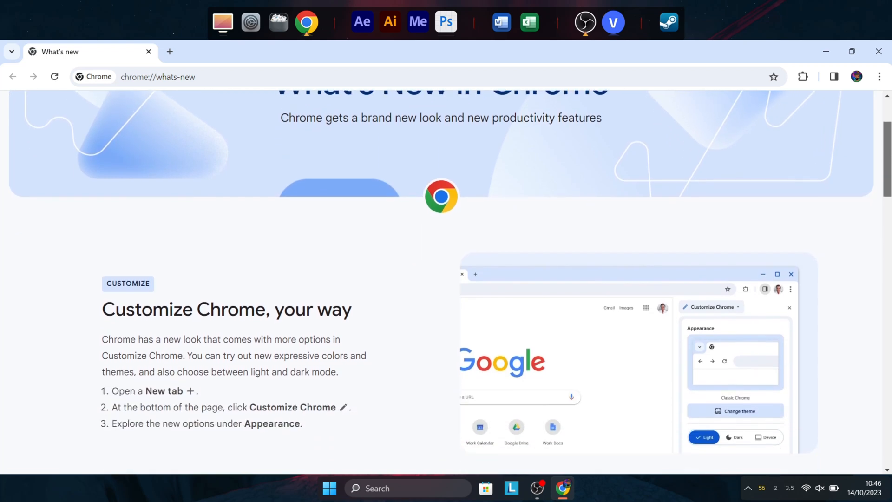
{"action": "scroll", "scroll_direction": "down", "scroll_amount": 3}
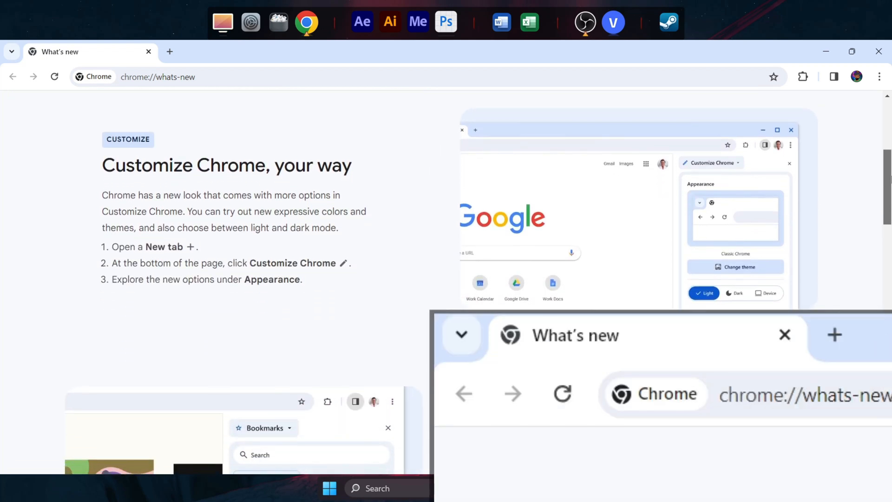
{"action": "scroll", "scroll_direction": "down", "scroll_amount": 3}
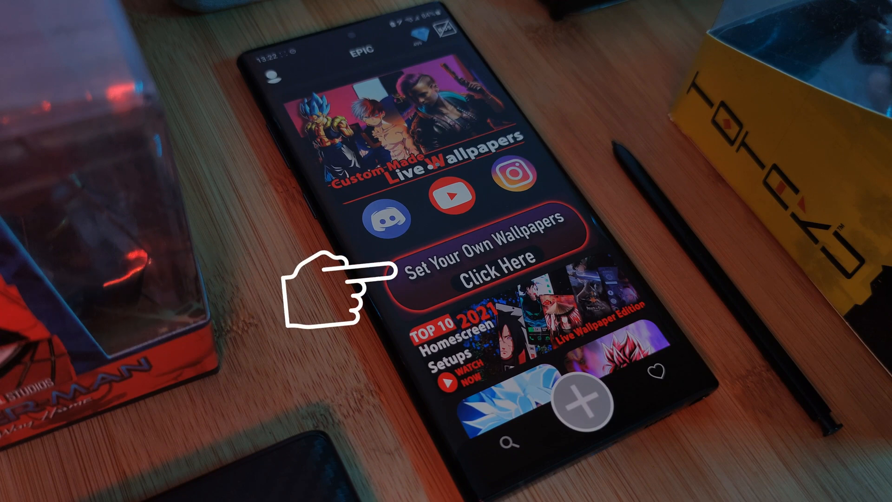
{"action": "left_click", "coordinate": [490, 270]}
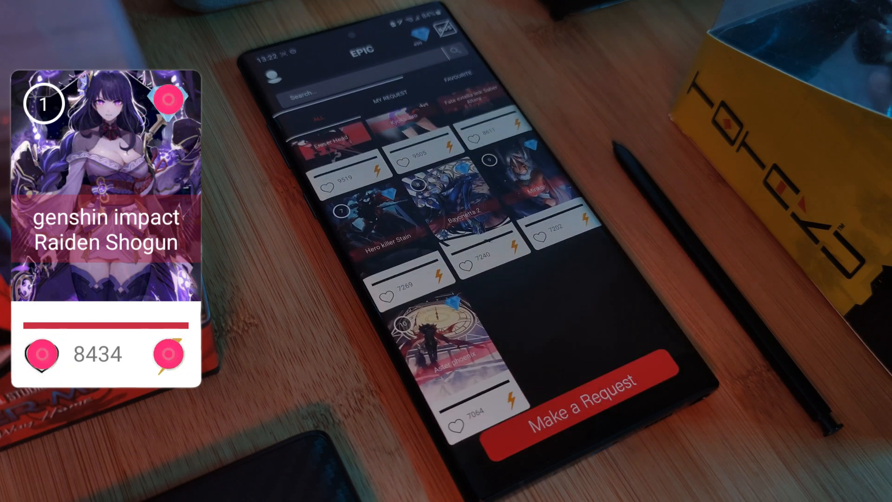
Scroll through the Customise Chrome panel to reveal the colour palette choices
{"action": "scroll", "scroll_direction": "down", "scroll_amount": 3}
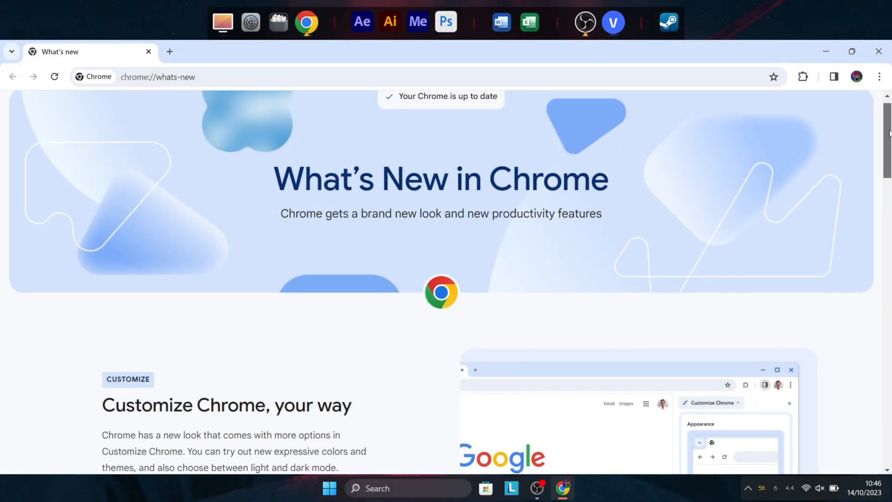
{"action": "scroll", "scroll_direction": "down", "scroll_amount": 3}
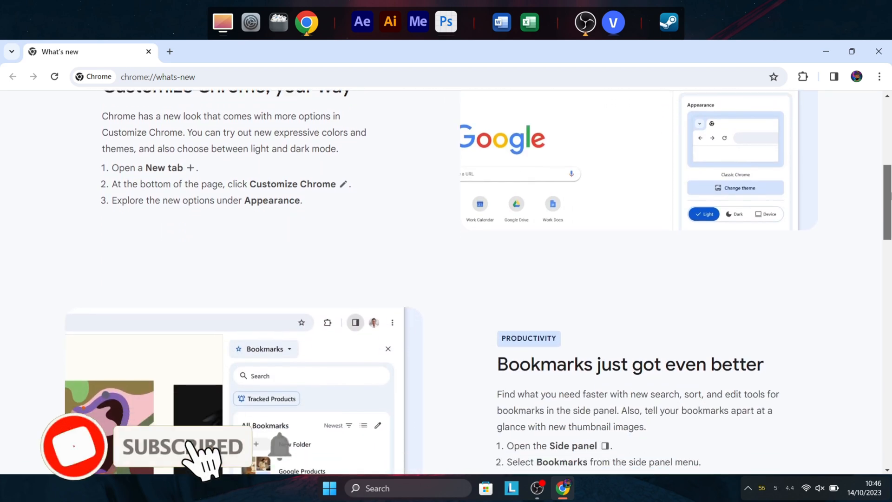
{"action": "scroll", "scroll_direction": "down", "scroll_amount": 3}
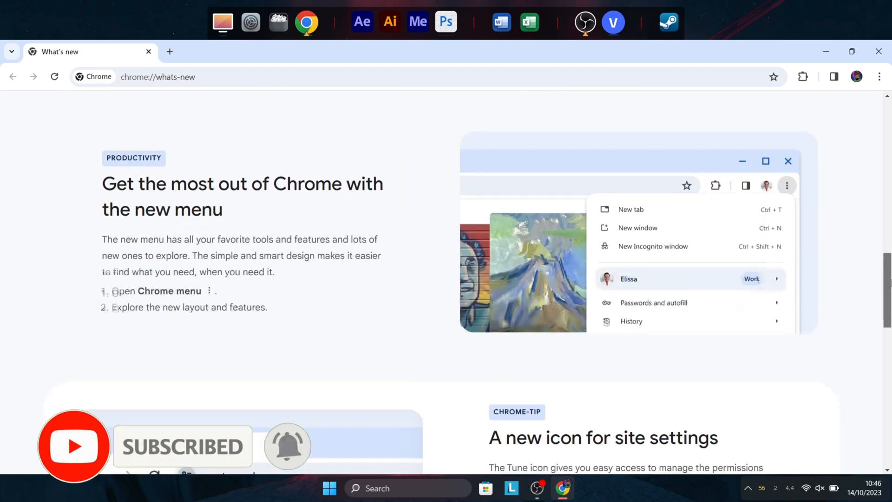
{"action": "scroll", "scroll_direction": "down", "scroll_amount": 3}
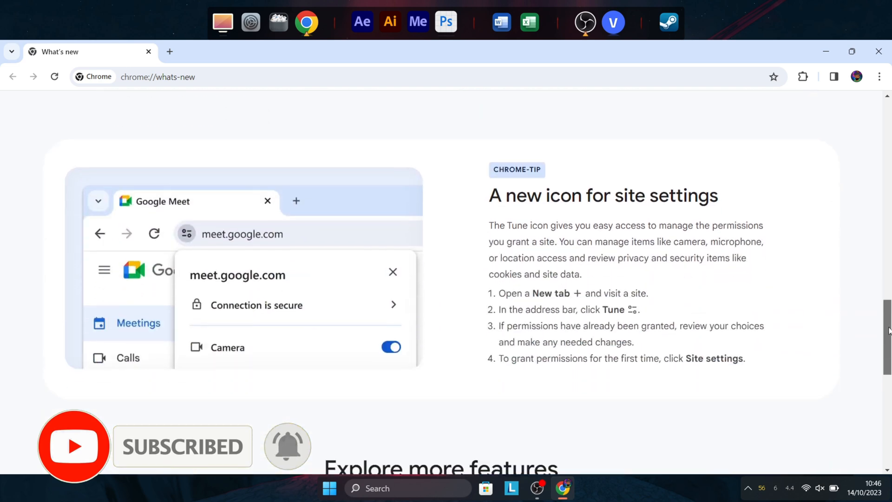
{"action": "scroll", "scroll_direction": "down", "scroll_amount": 3}
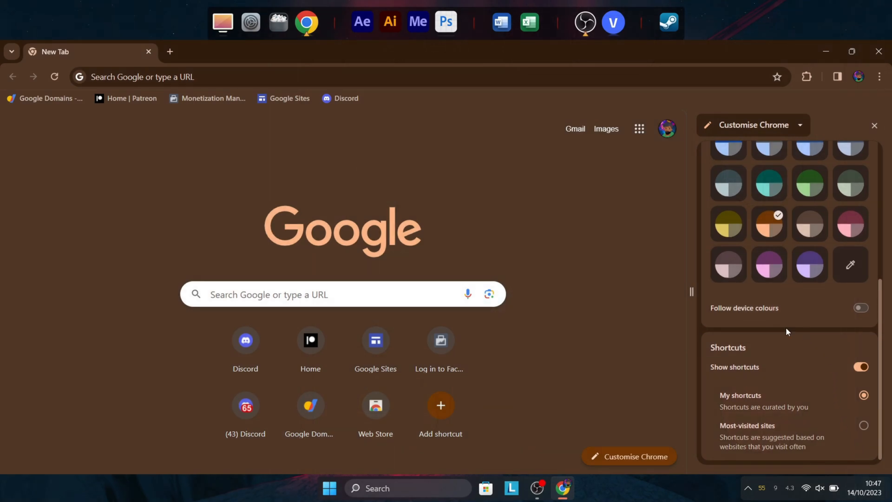
Apply the purple Stargazers by Olivia Fields theme, peek at the side panel view list, and close the panel
{"action": "left_click", "coordinate": [850, 264]}
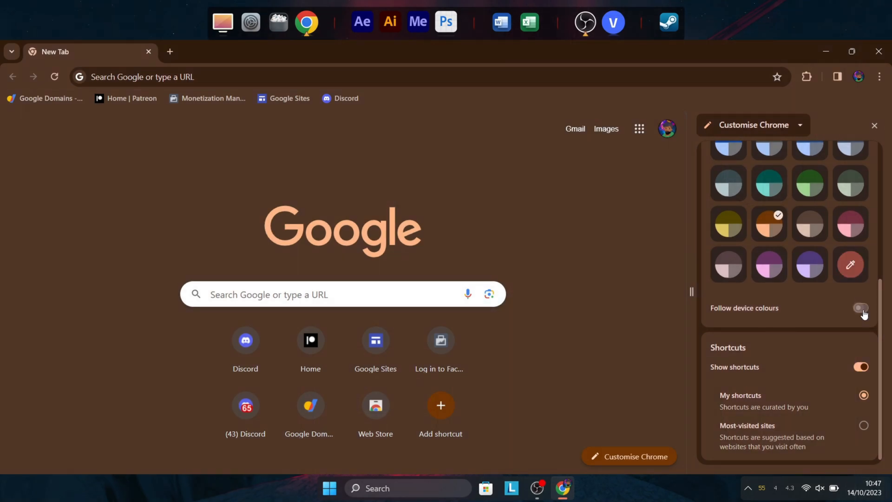
{"action": "left_click", "coordinate": [108, 104]}
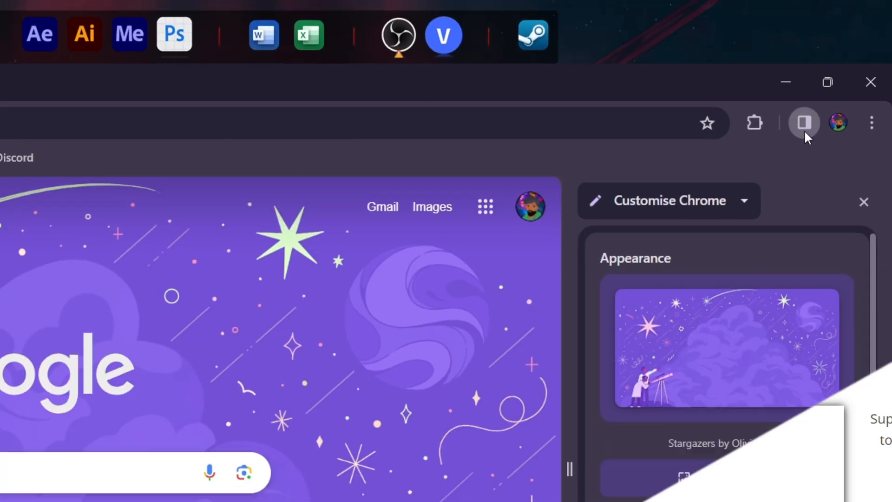
{"action": "left_click", "coordinate": [802, 125]}
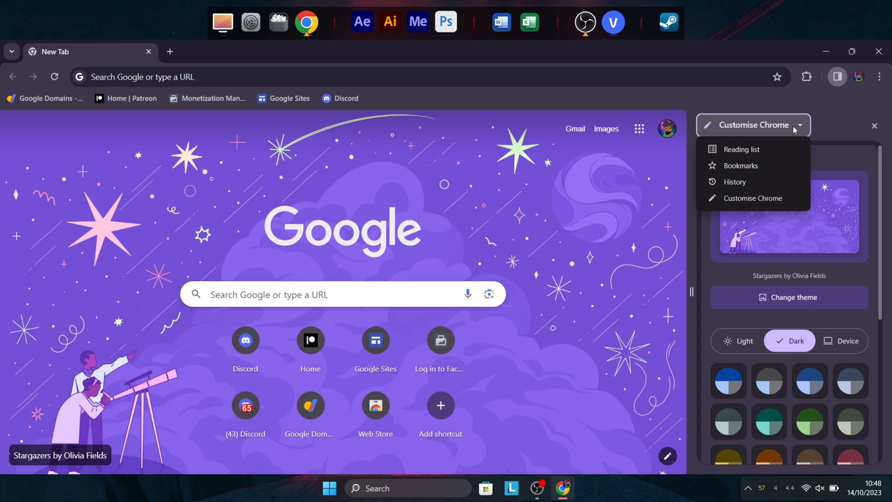
{"action": "left_click", "coordinate": [874, 126]}
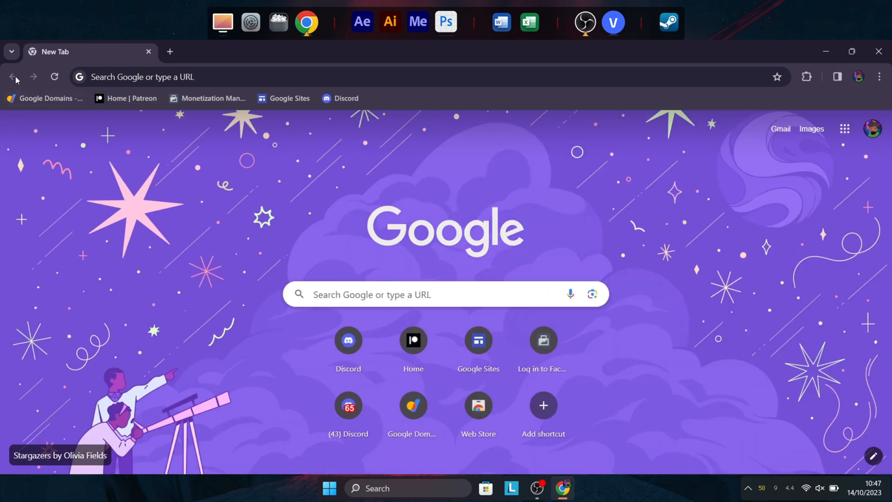
Browse open and recently closed tabs in tab search and search for 'discord'
{"action": "left_click", "coordinate": [11, 53]}
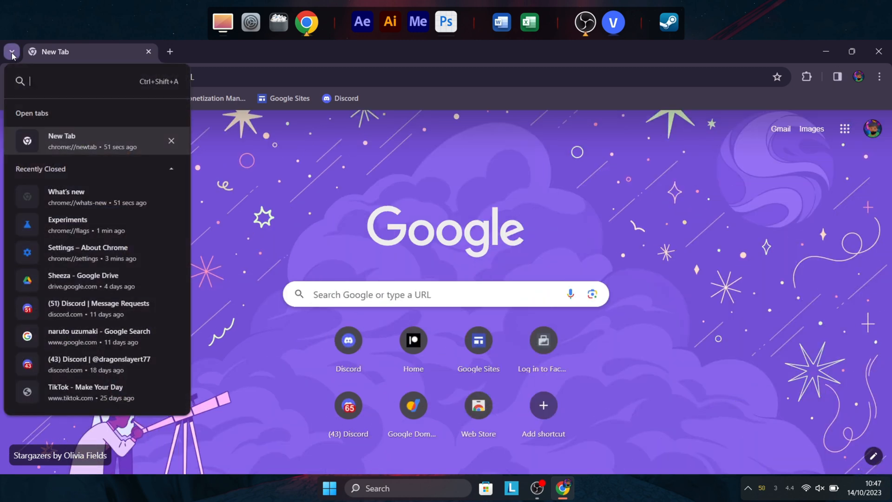
{"action": "mouse_move", "coordinate": [14, 61]}
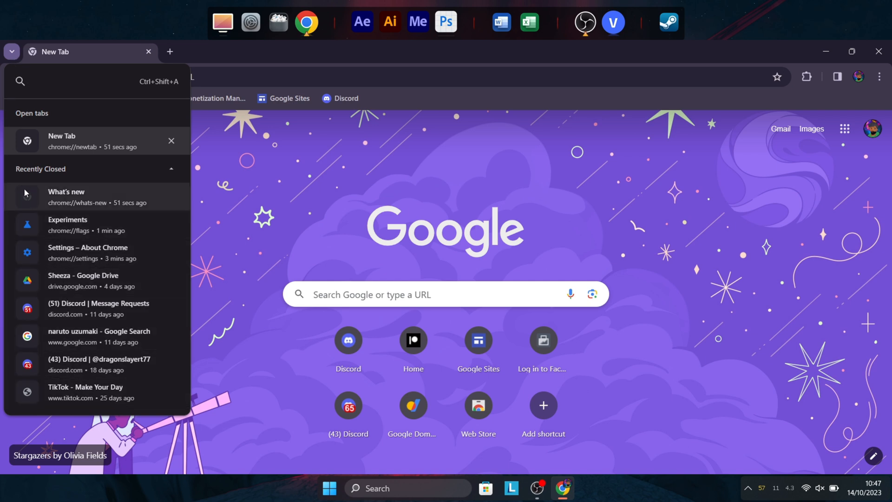
{"action": "left_click", "coordinate": [870, 89]}
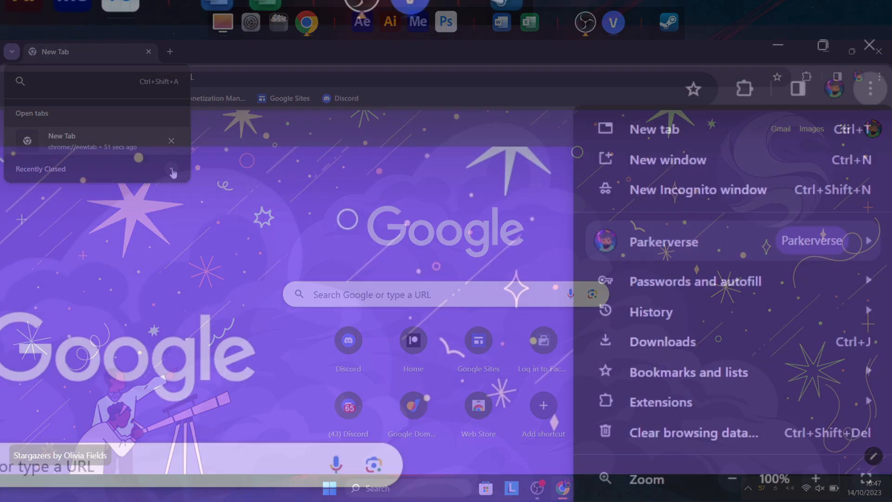
{"action": "left_click", "coordinate": [650, 312]}
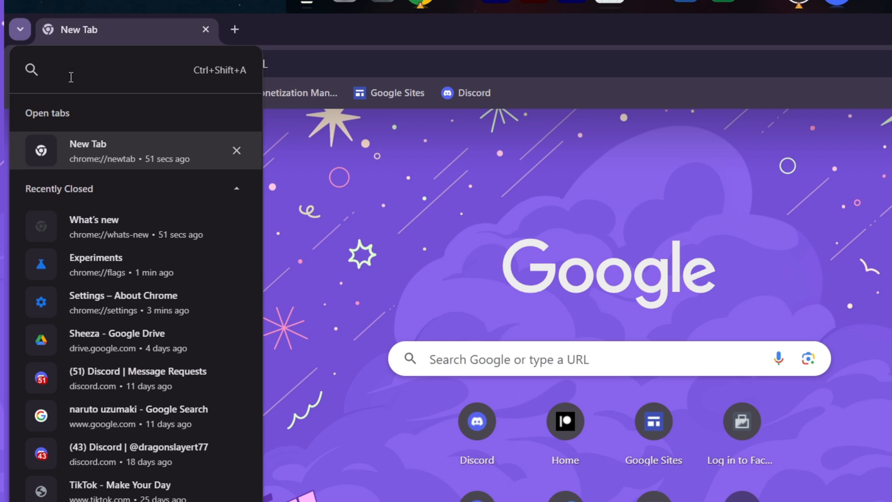
{"action": "type", "text": "discord"}
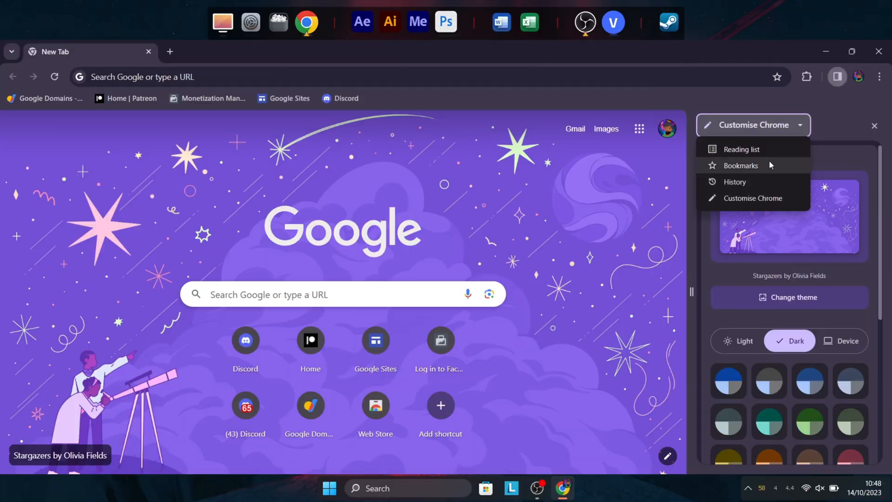
Show the Bookmarks side panel with the Bookmarks bar folder and its sorting choices
{"action": "left_click", "coordinate": [740, 165]}
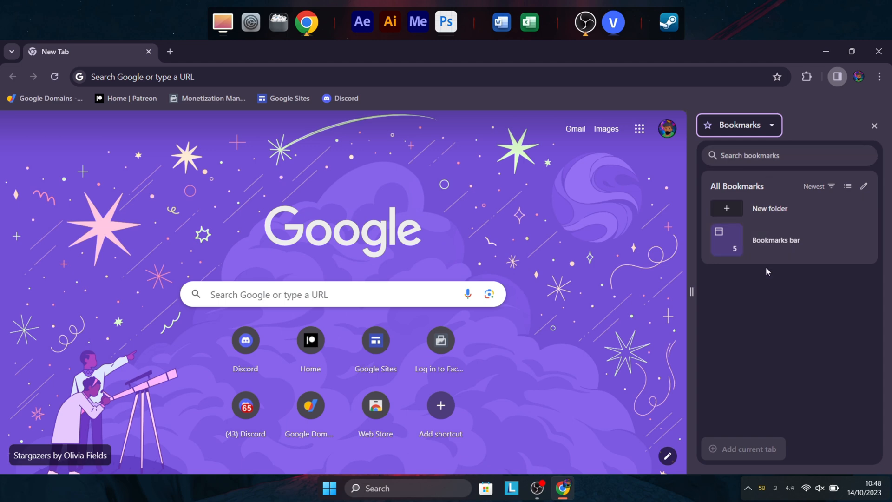
{"action": "left_click", "coordinate": [775, 240]}
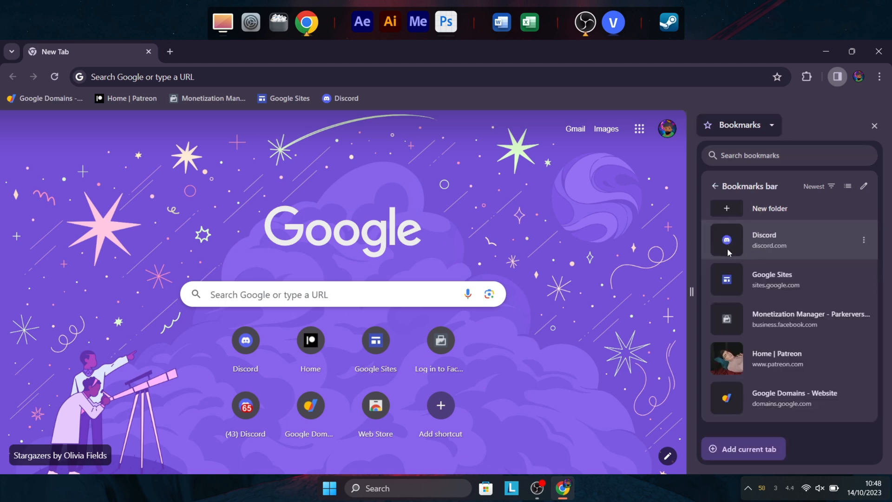
{"action": "left_click", "coordinate": [817, 186]}
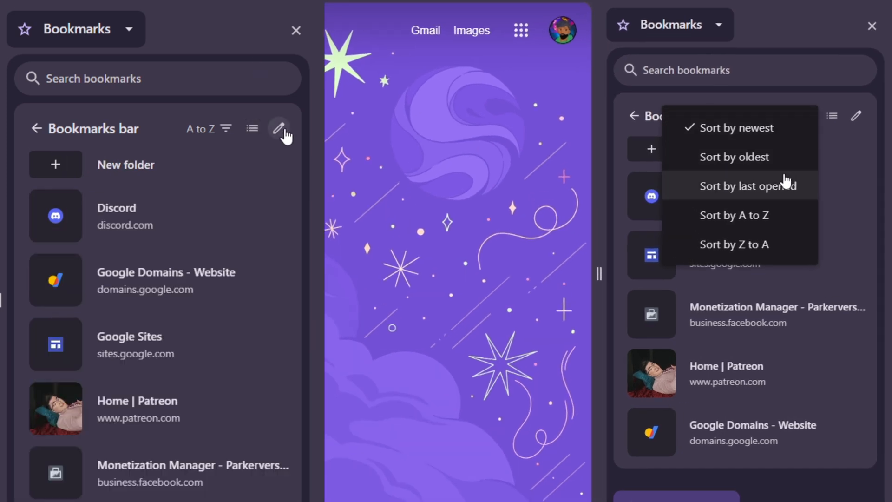
Return to Customise Chrome and pick the muted blue colour swatch for the light new tab
{"action": "left_click", "coordinate": [734, 156]}
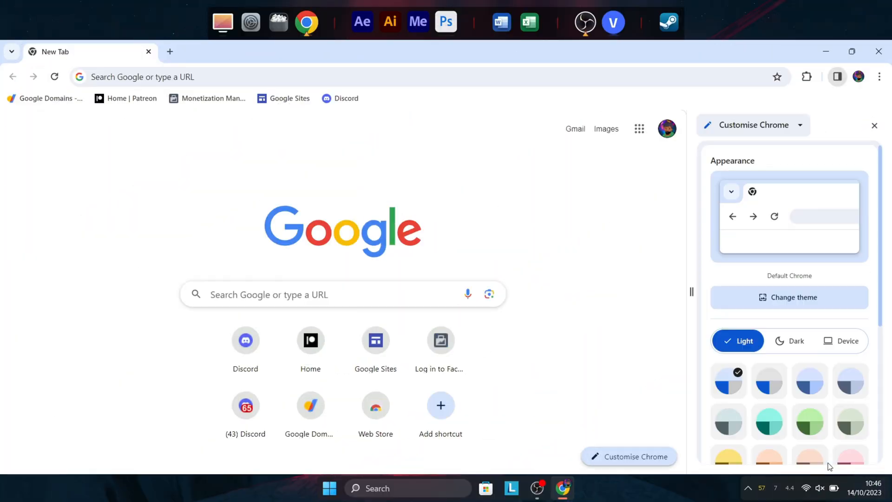
{"action": "left_click", "coordinate": [809, 380]}
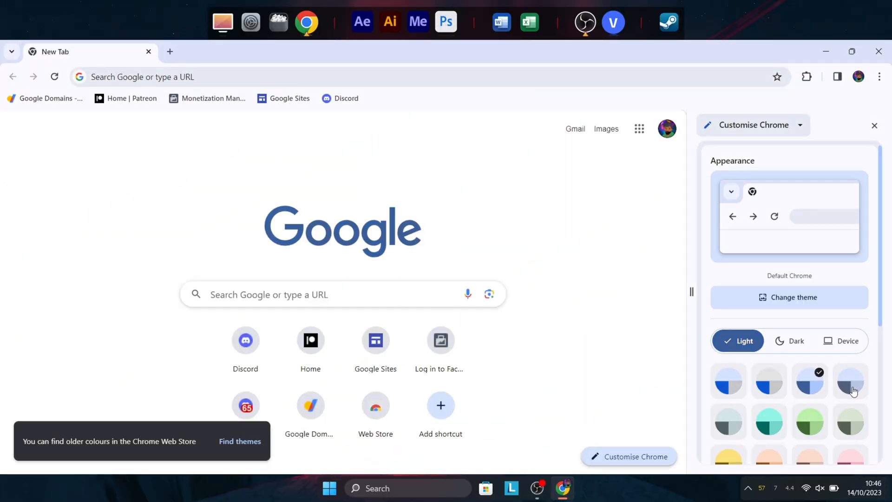